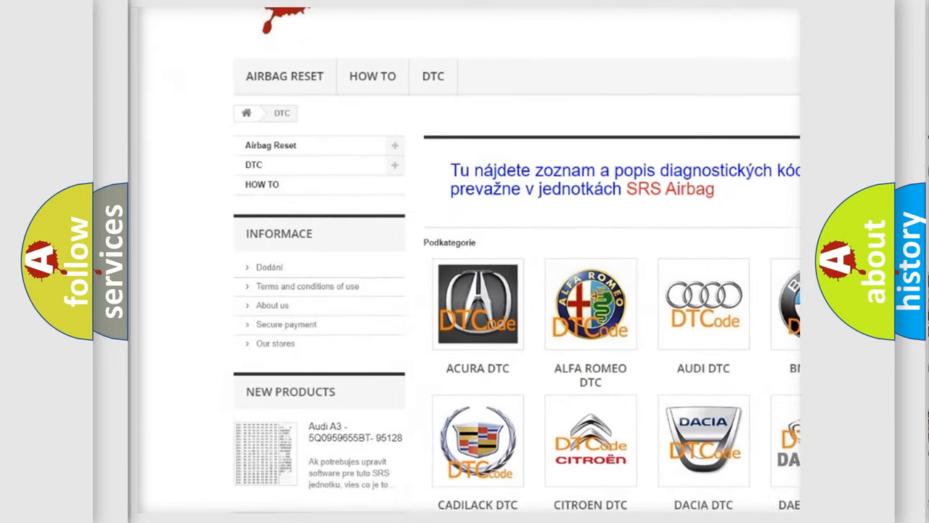
pyautogui.scroll(-3)
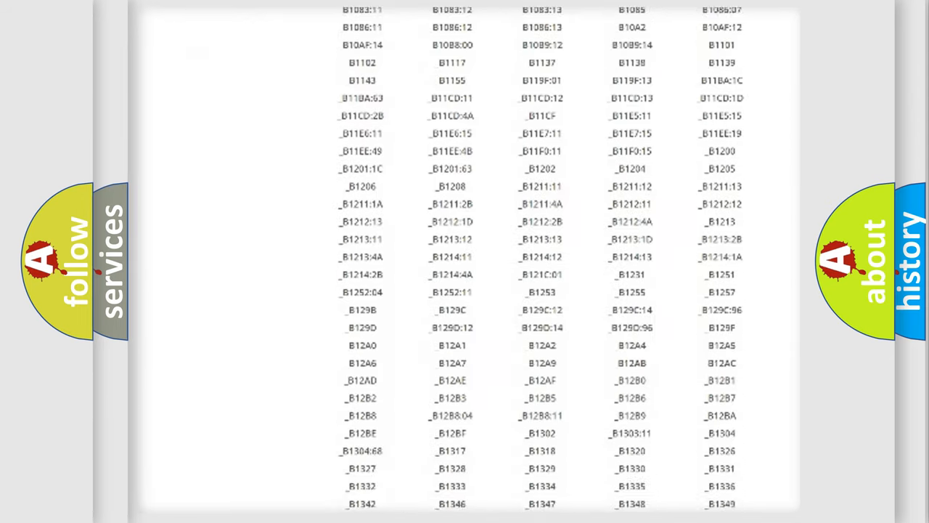
pyautogui.scroll(-3)
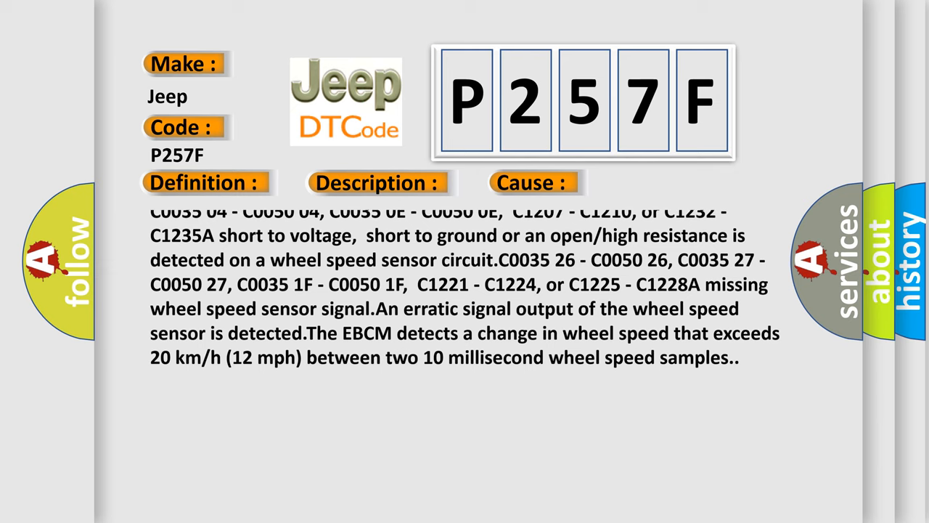
pyautogui.scroll(-3)
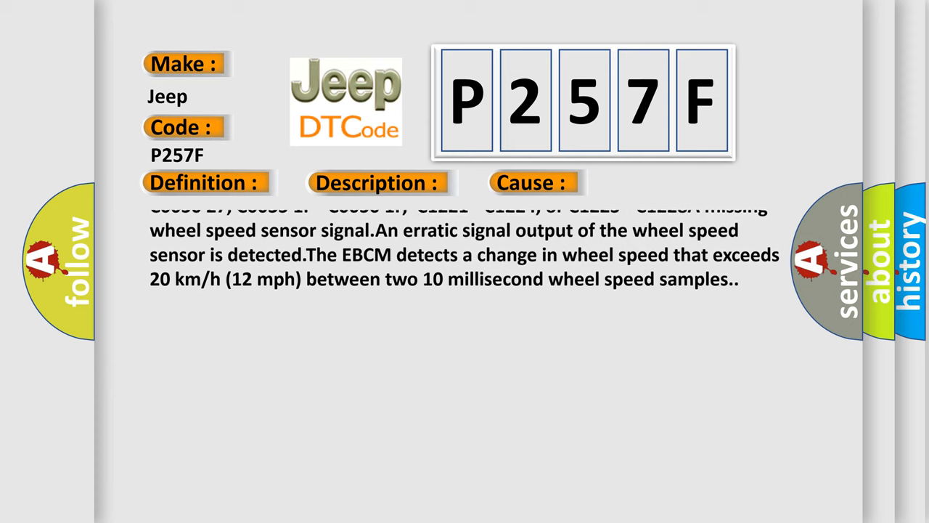
pyautogui.scroll(-3)
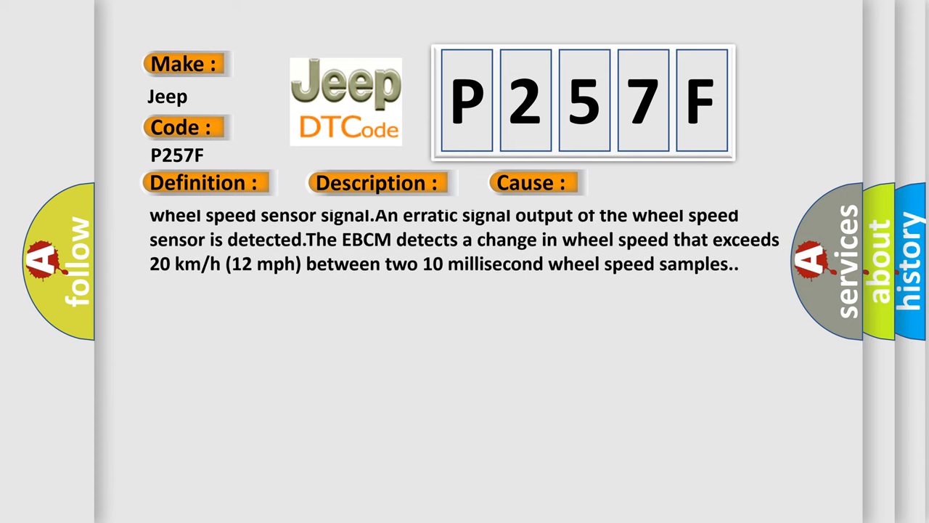